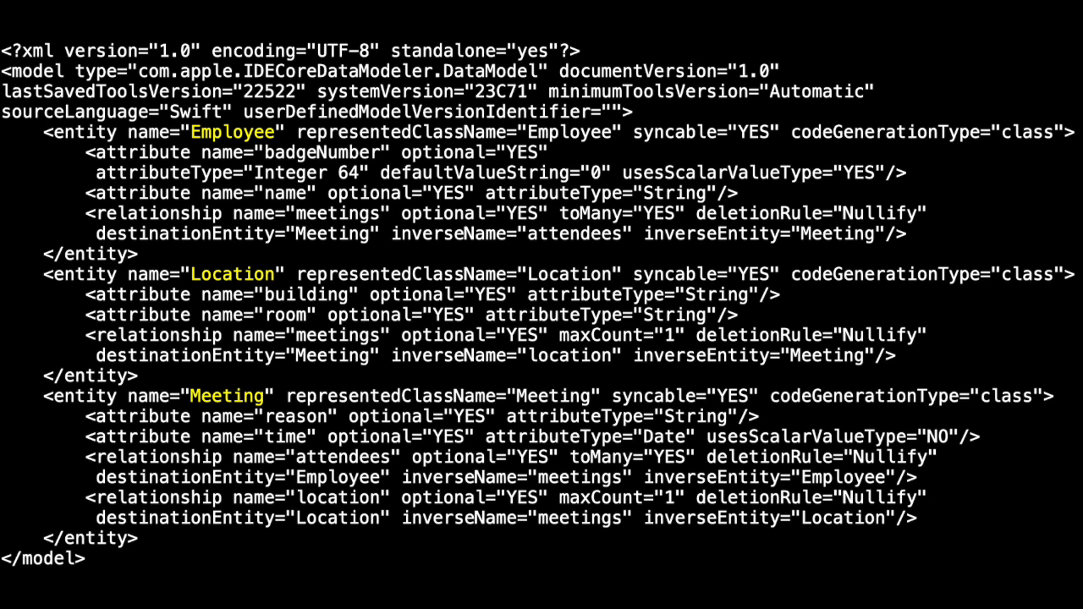
Step: Show the Editor menu's data-model commands for the open CD model
click(457, 16)
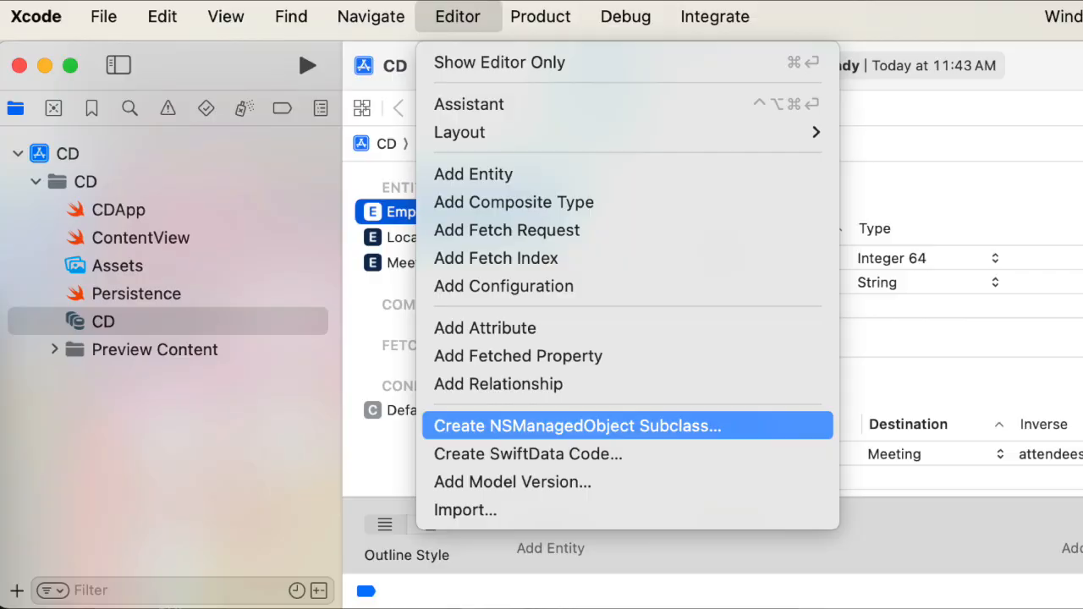
Step: Start Create NSManagedObject Subclass and continue with the CD data model selected
click(576, 426)
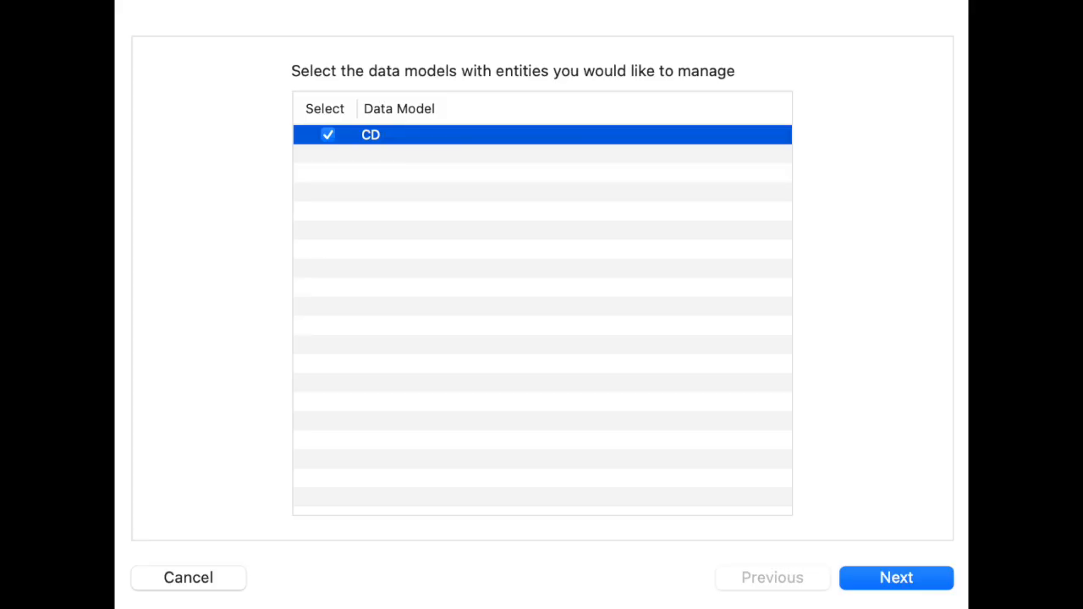
click(895, 577)
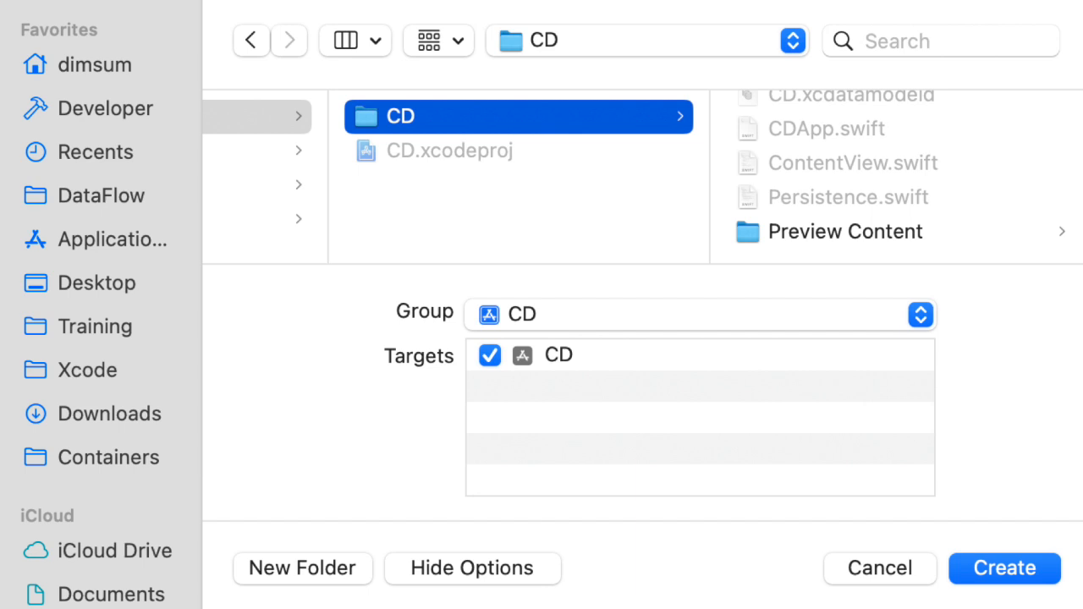
click(1004, 567)
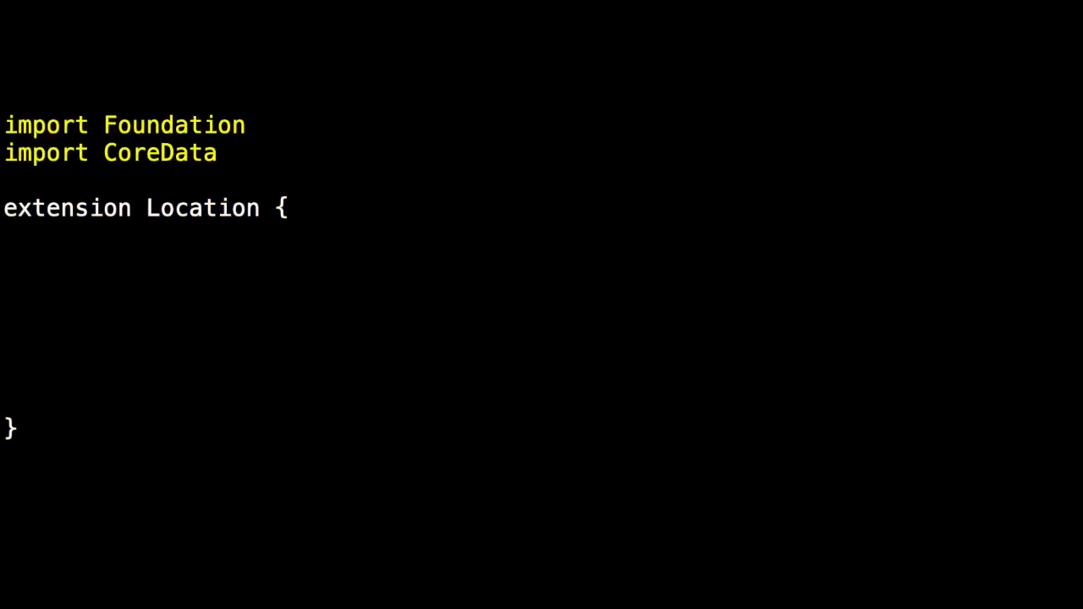
text(extension Location : Identifiable {})
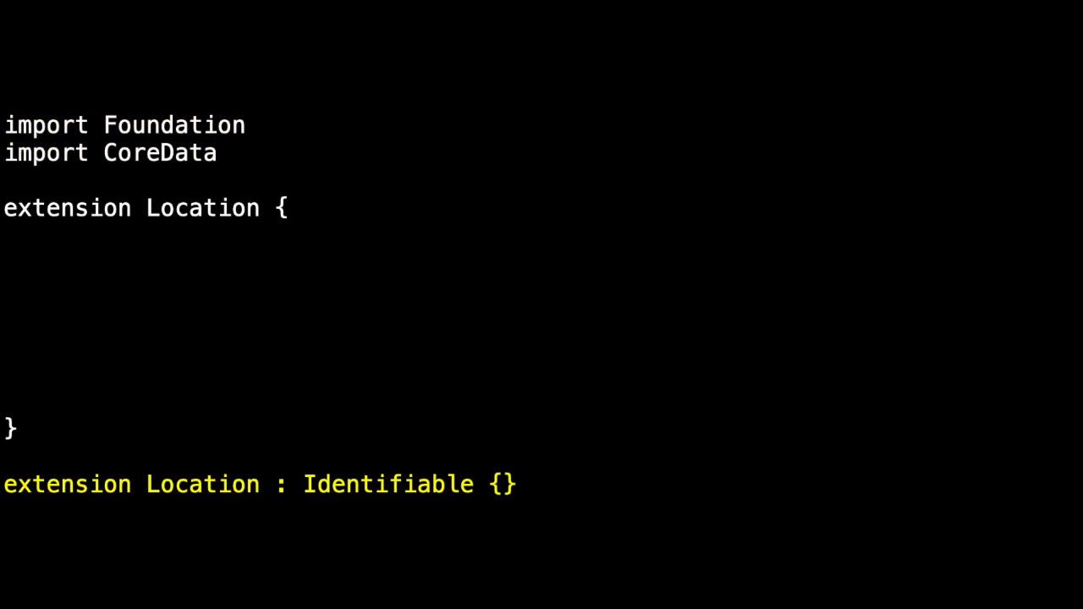
text(public var building: String?)
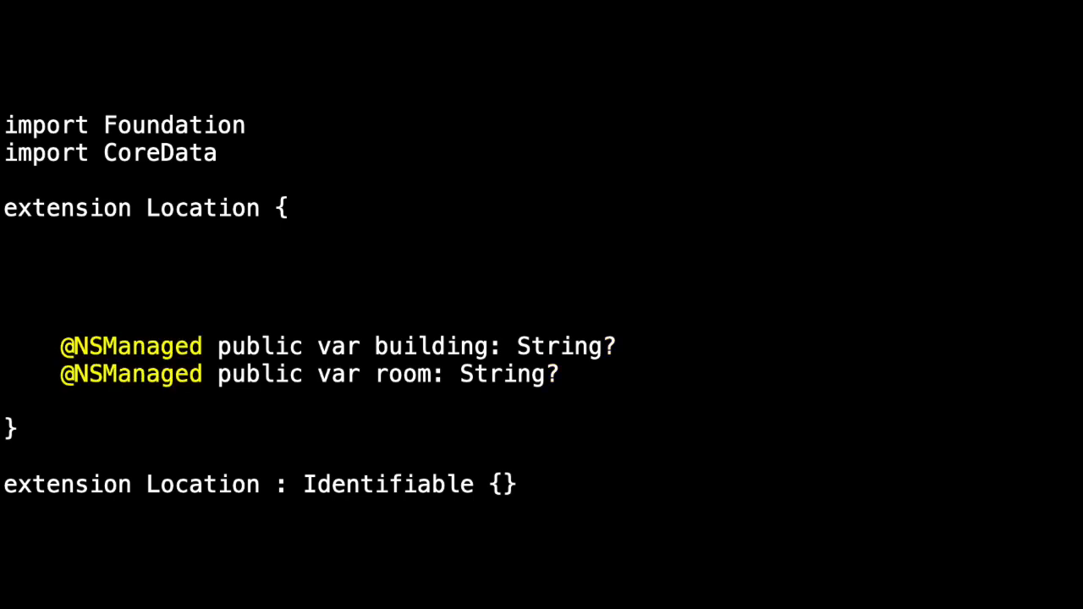
text(public var meetings: Meeting?)
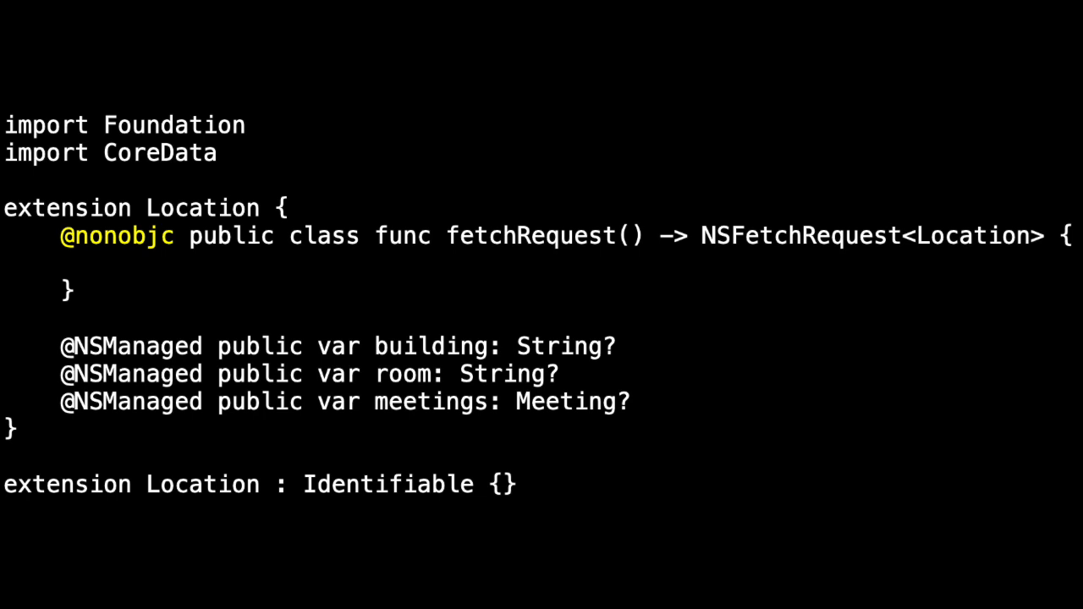
Step: Explain fetchRequest() returning NSFetchRequest<Location>(entityName: "Location")
text(return NSFetchRequest<Location>(entityName: "Location"))
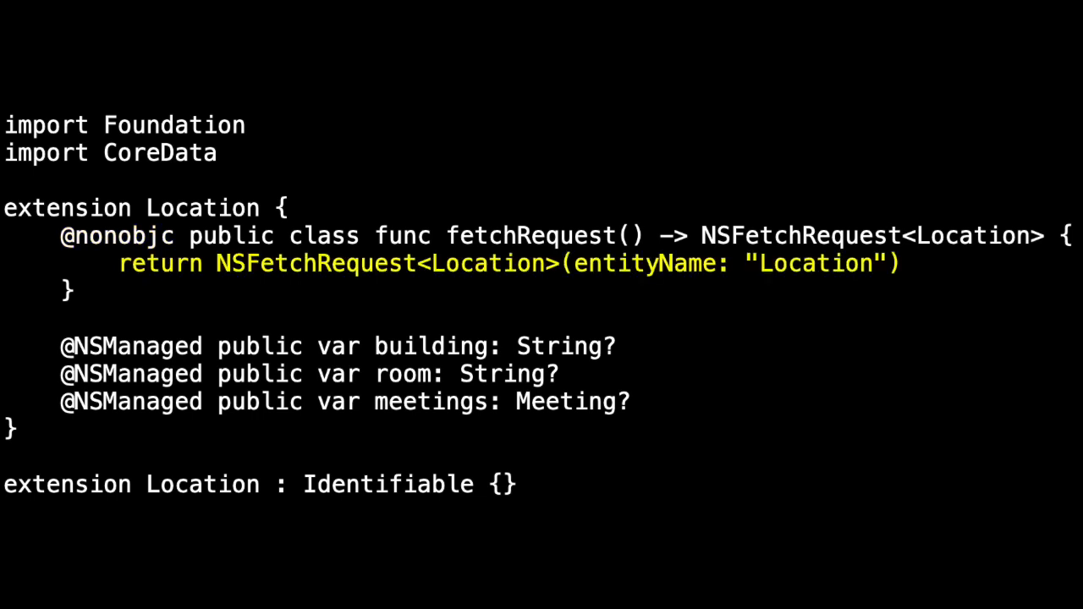